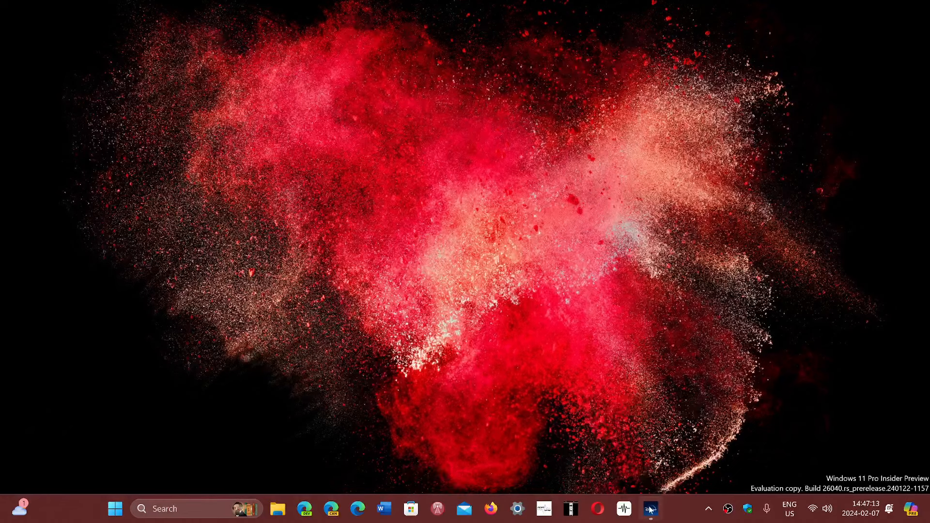
Launch the Disney+ desktop app, landing on its Canada welcome page with the email sign-up offer
click(651, 509)
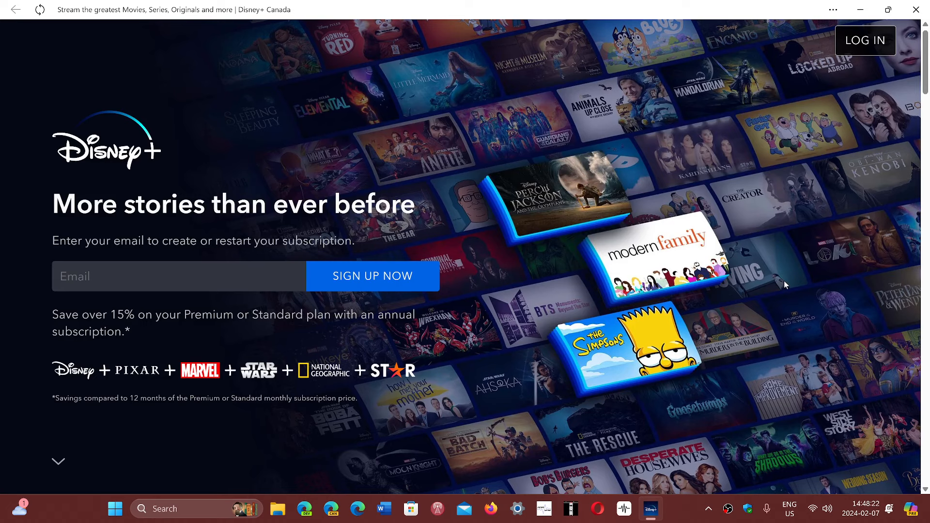
mouse_move(916, 9)
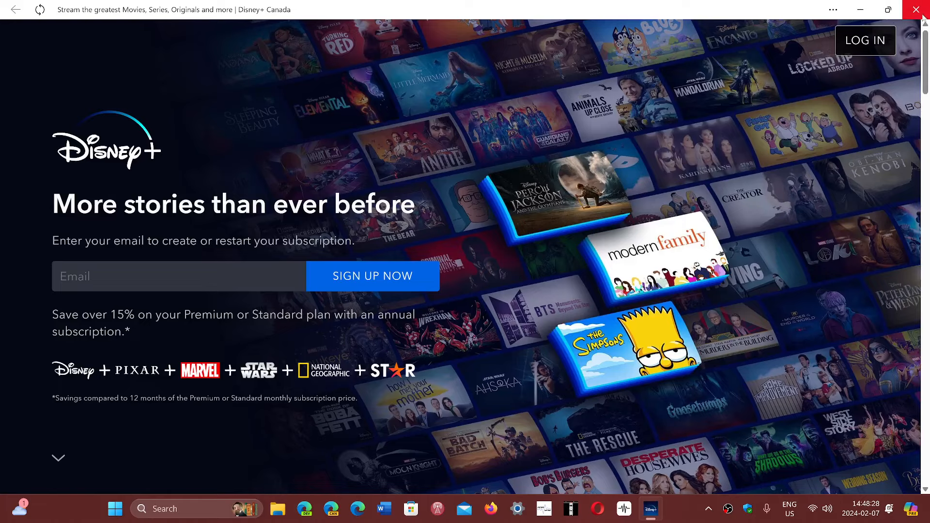
Close the Disney+ window after reviewing the sign-up landing page, returning to the desktop
click(915, 9)
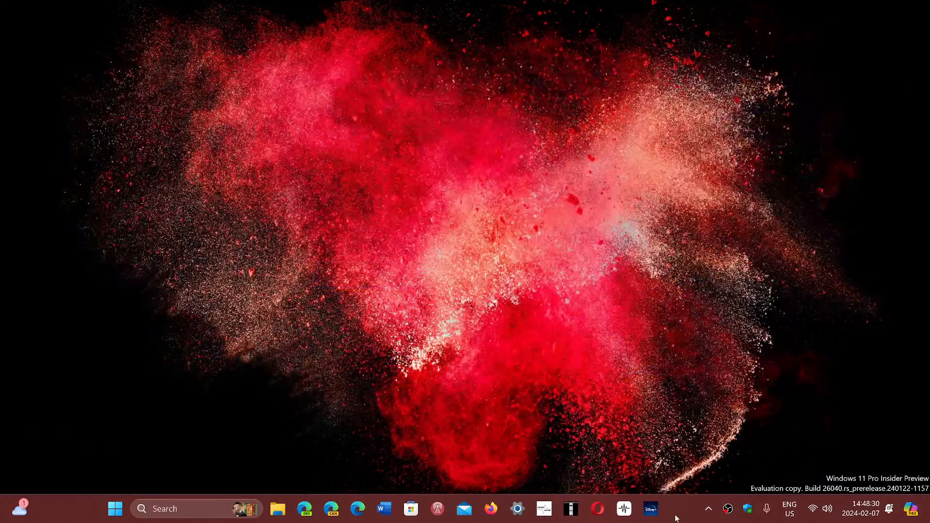